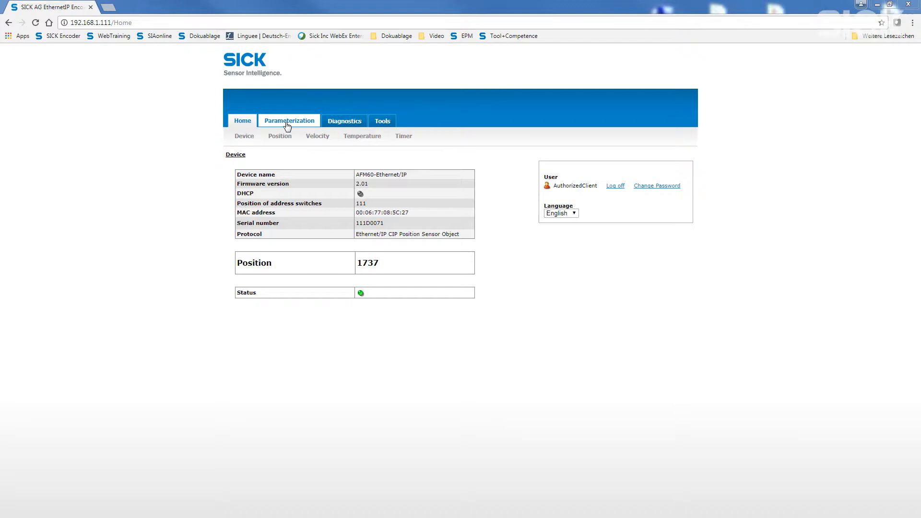
Step: Switch round axis on with nominator 643, divisor 100 and CMR 3600, then apply it
{"action": "left_click", "coordinate": [289, 121]}
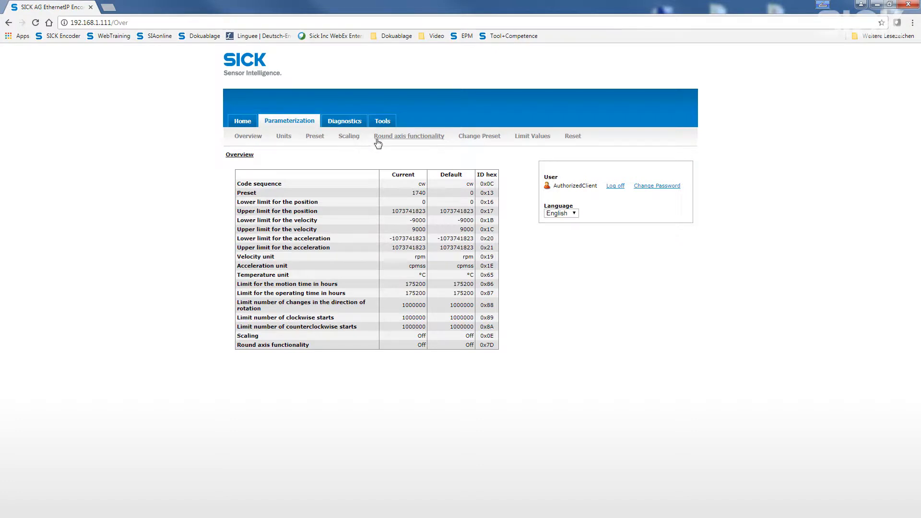
{"action": "left_click", "coordinate": [409, 136]}
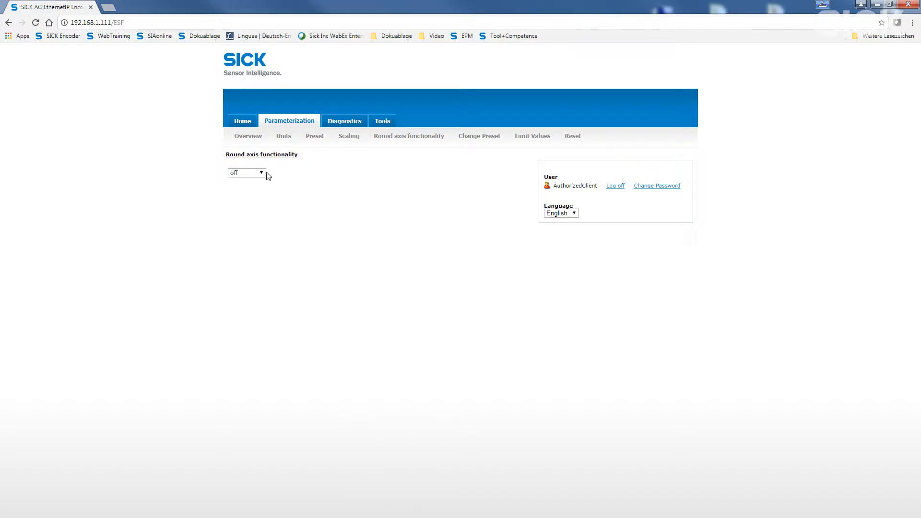
{"action": "left_click", "coordinate": [247, 173]}
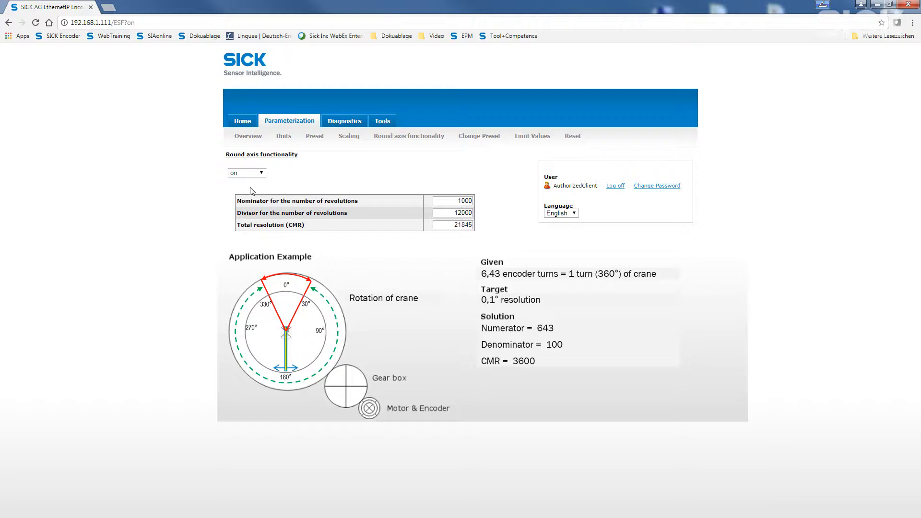
{"action": "mouse_move", "coordinate": [412, 187]}
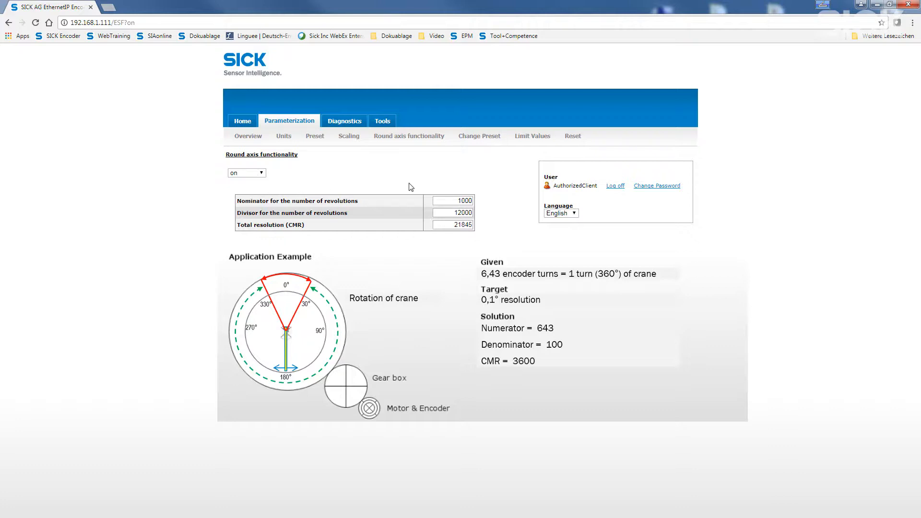
{"action": "mouse_move", "coordinate": [448, 197]}
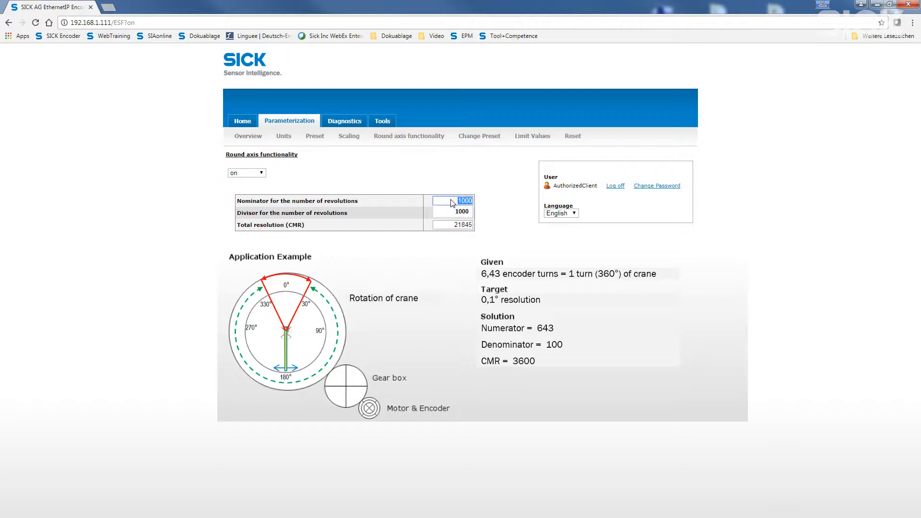
{"action": "type", "text": "643"}
{"action": "left_click", "coordinate": [453, 212]}
{"action": "type", "text": "100"}
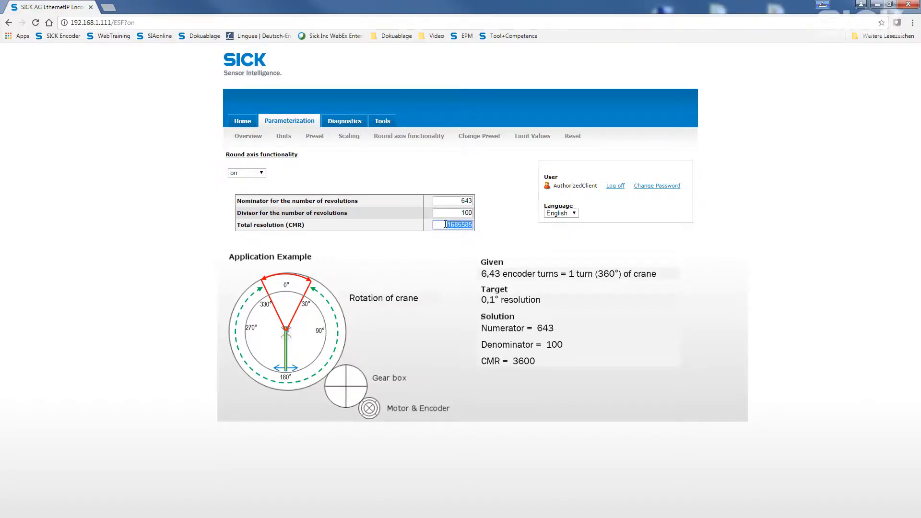
{"action": "type", "text": "3"}
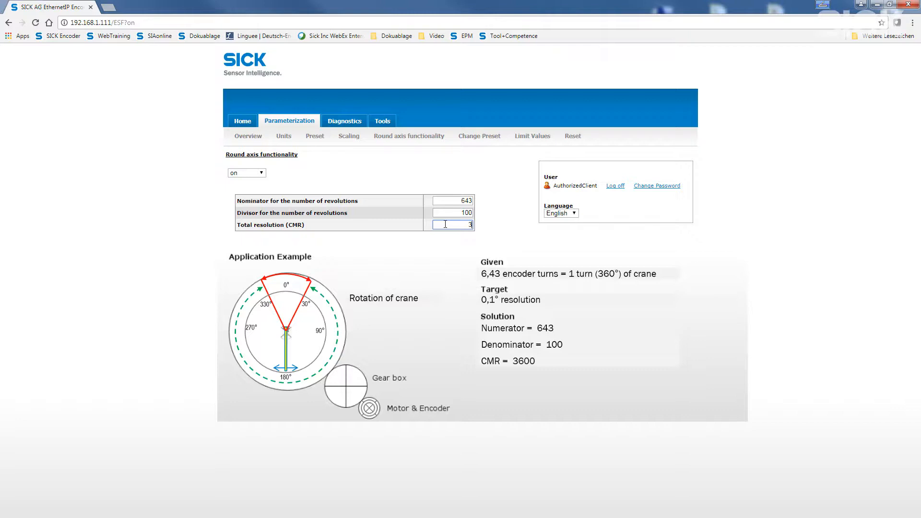
{"action": "type", "text": "600"}
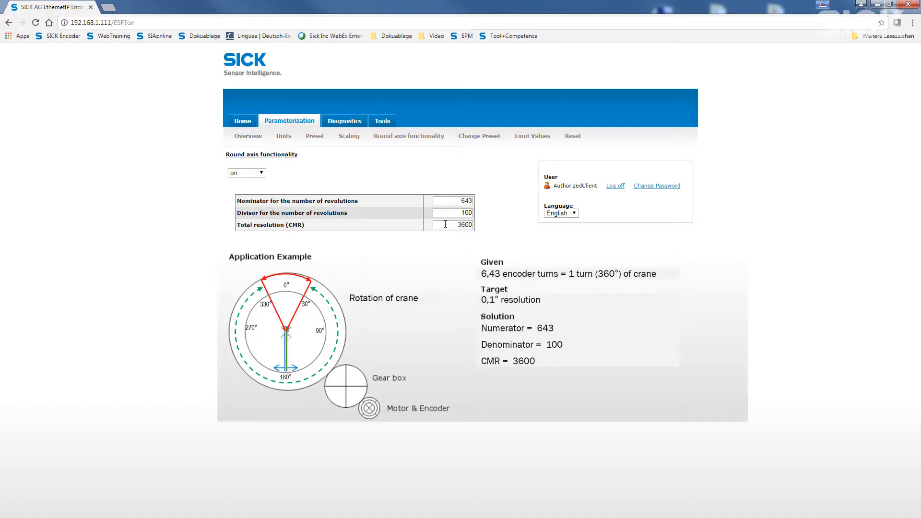
{"action": "left_click", "coordinate": [242, 121]}
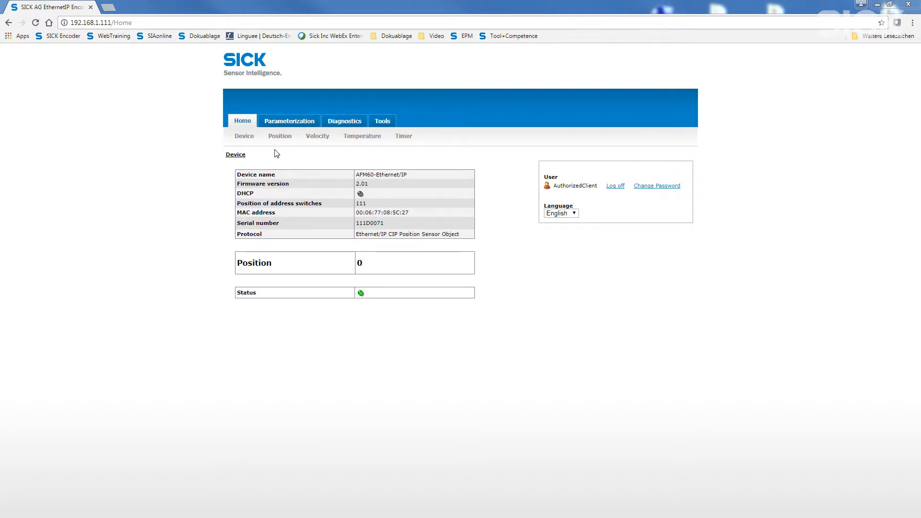
Step: Enter preset value 1799 and confirm the home page reports position 1799
{"action": "left_click", "coordinate": [289, 120]}
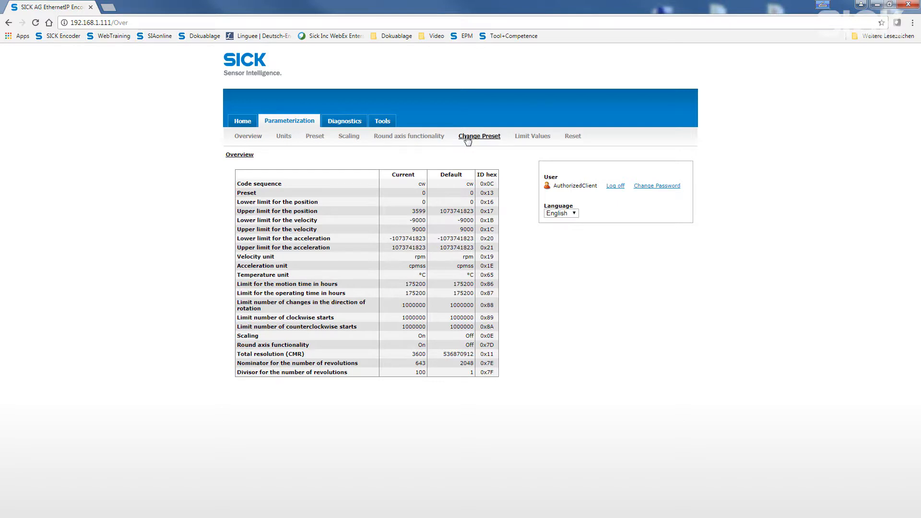
{"action": "left_click", "coordinate": [479, 135]}
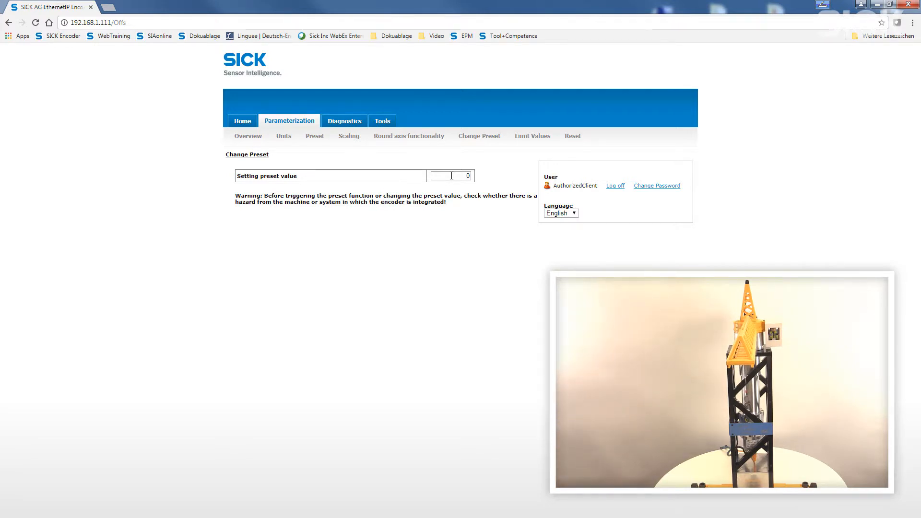
{"action": "type", "text": "1799"}
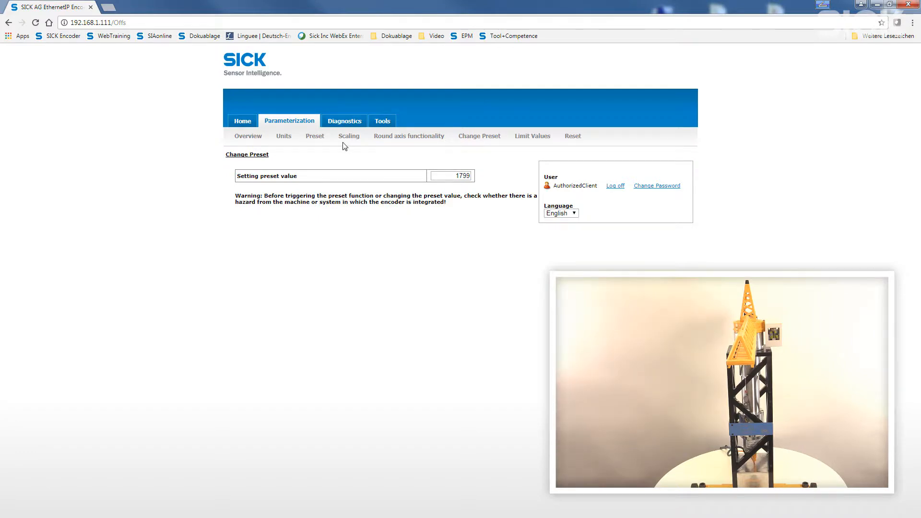
{"action": "left_click", "coordinate": [241, 121]}
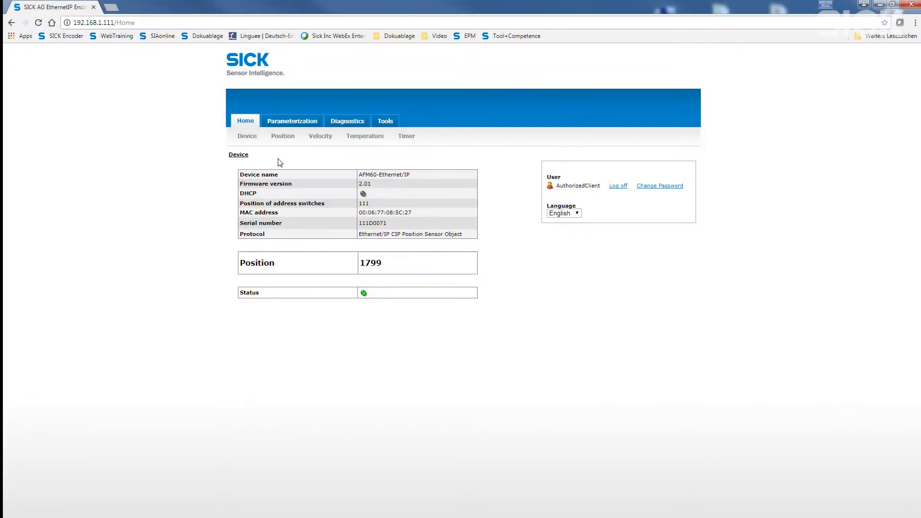
{"action": "left_click", "coordinate": [292, 121]}
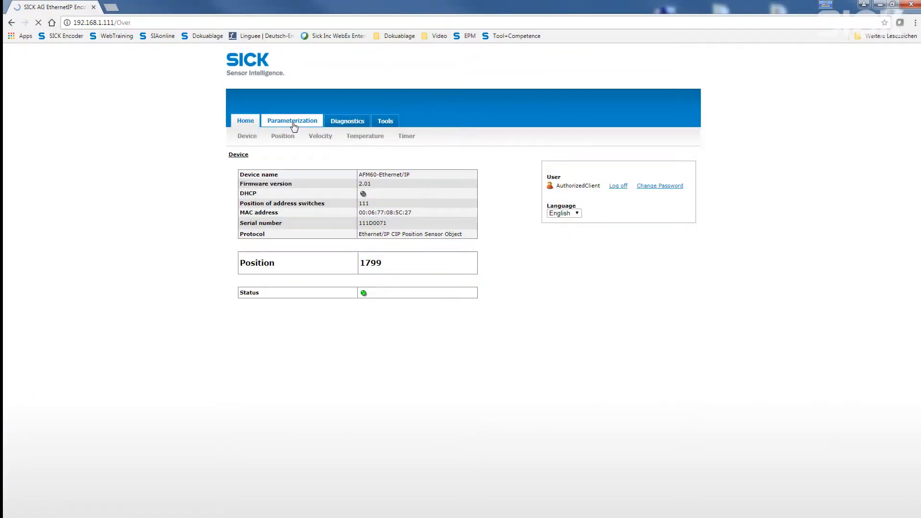
Step: Set the code sequence to clockwise (cw) in the Units settings
{"action": "left_click", "coordinate": [291, 121]}
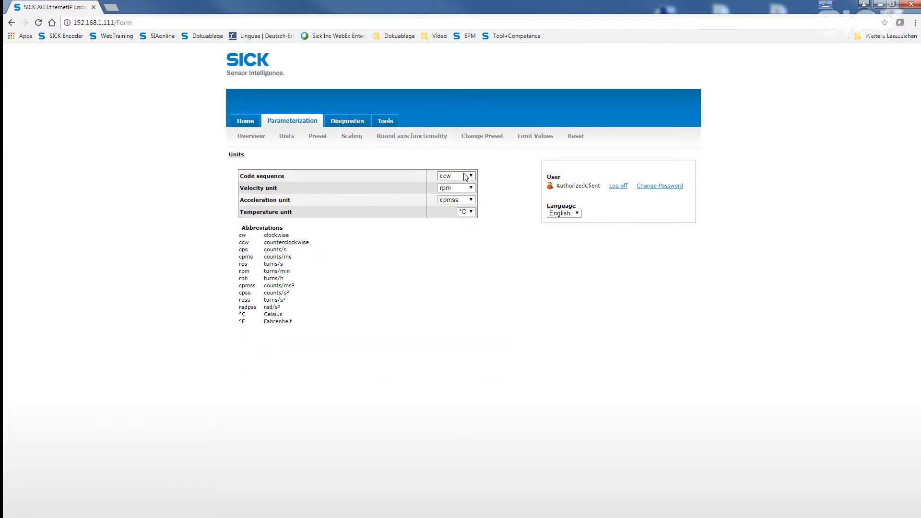
{"action": "left_click", "coordinate": [455, 176]}
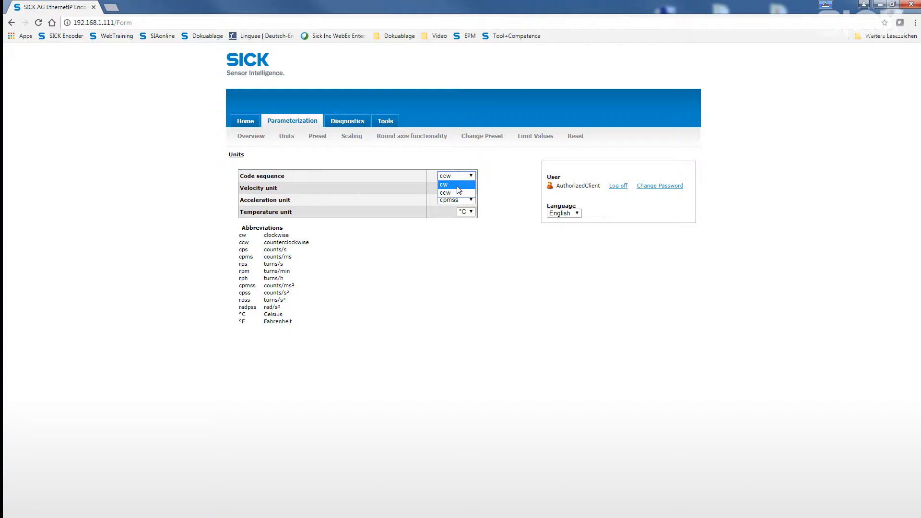
{"action": "left_click", "coordinate": [444, 184]}
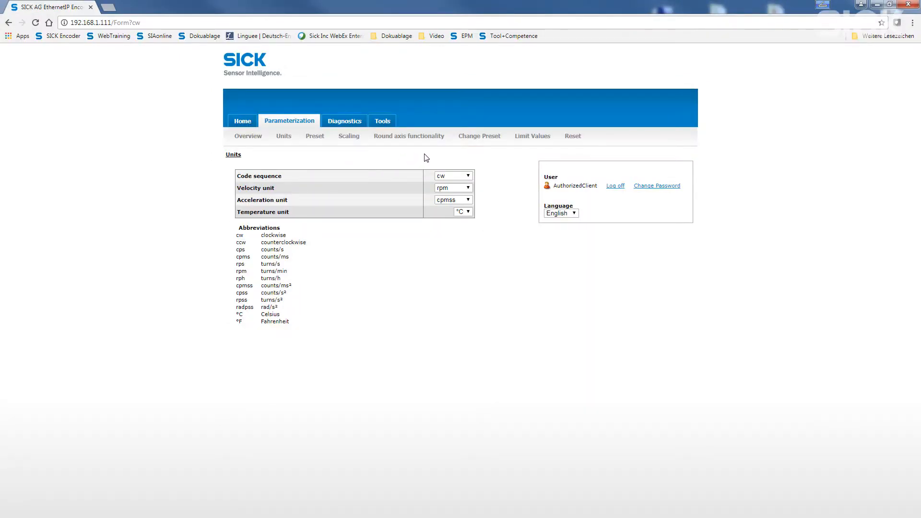
Step: Enter position limits of minimum 300 and maximum 3300 on the Limit Values page
{"action": "left_click", "coordinate": [532, 135]}
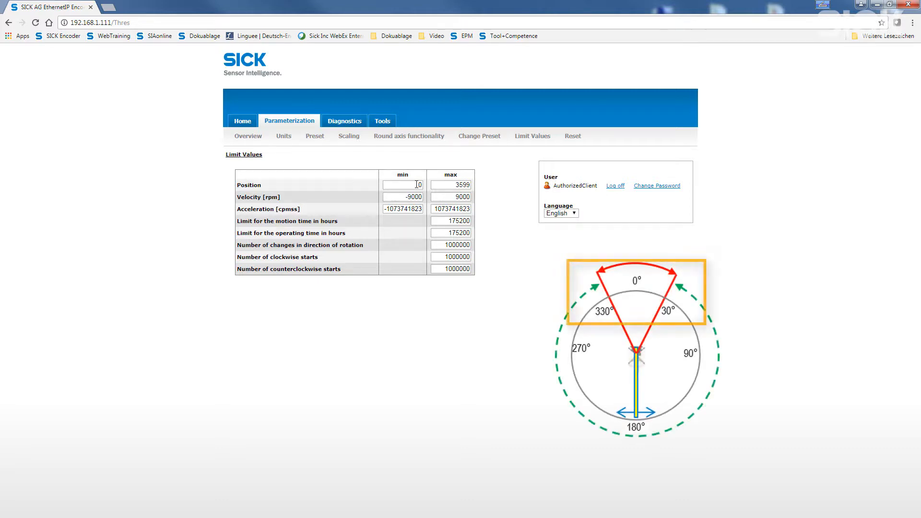
{"action": "left_click", "coordinate": [402, 184]}
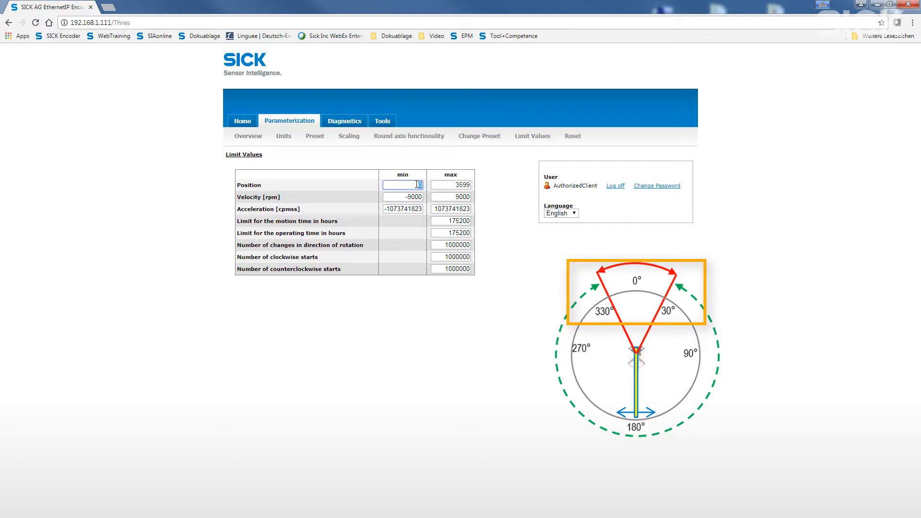
{"action": "type", "text": "300"}
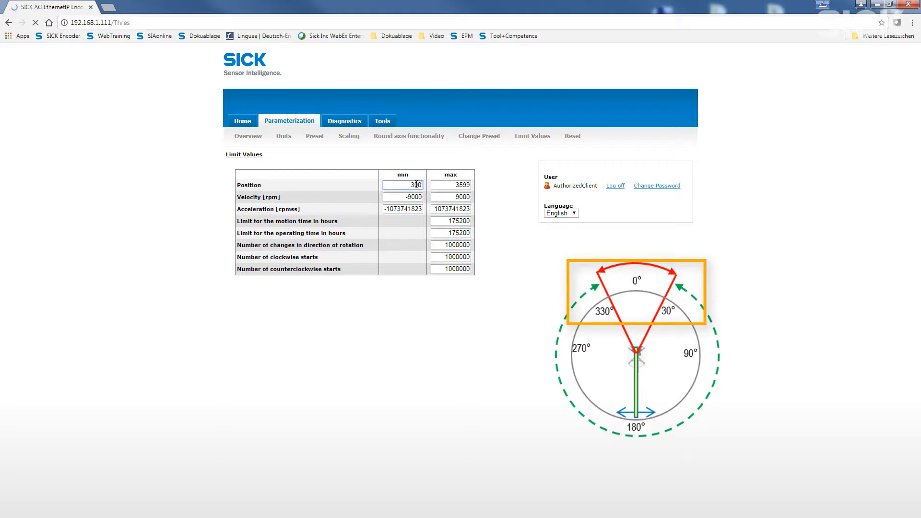
{"action": "left_click", "coordinate": [451, 184]}
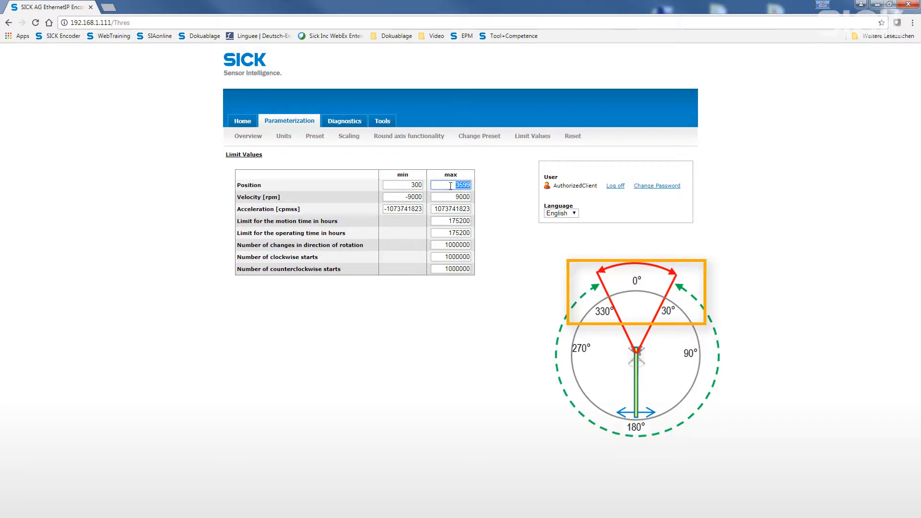
{"action": "type", "text": "3300"}
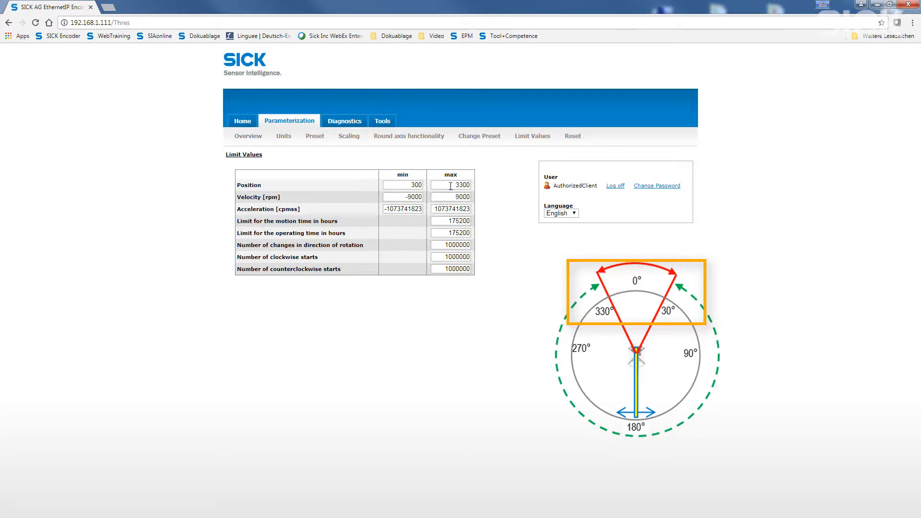
{"action": "mouse_move", "coordinate": [308, 158]}
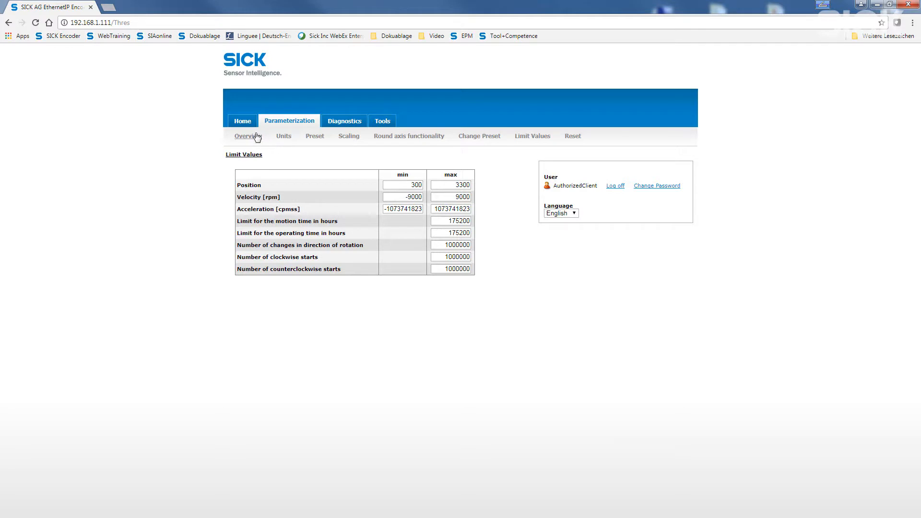
Step: Show the device home page reporting the current position 3341
{"action": "left_click", "coordinate": [241, 121]}
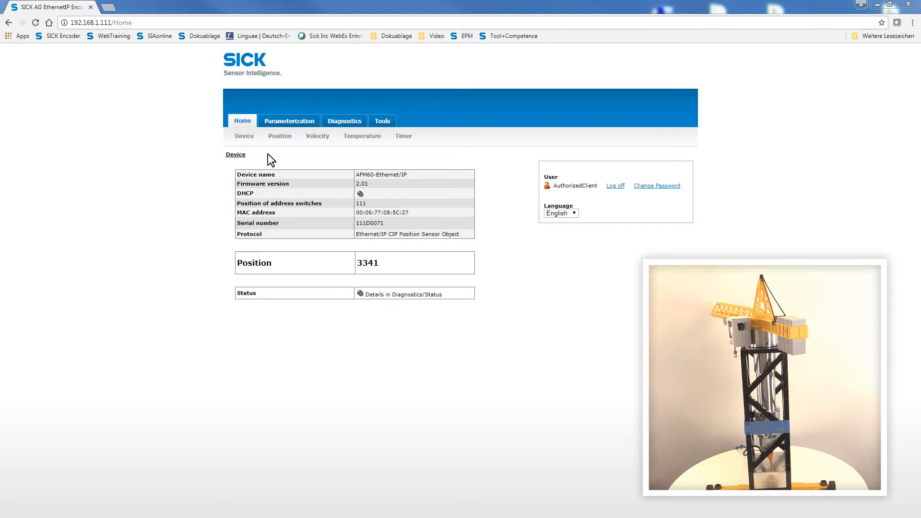
{"action": "mouse_move", "coordinate": [344, 121]}
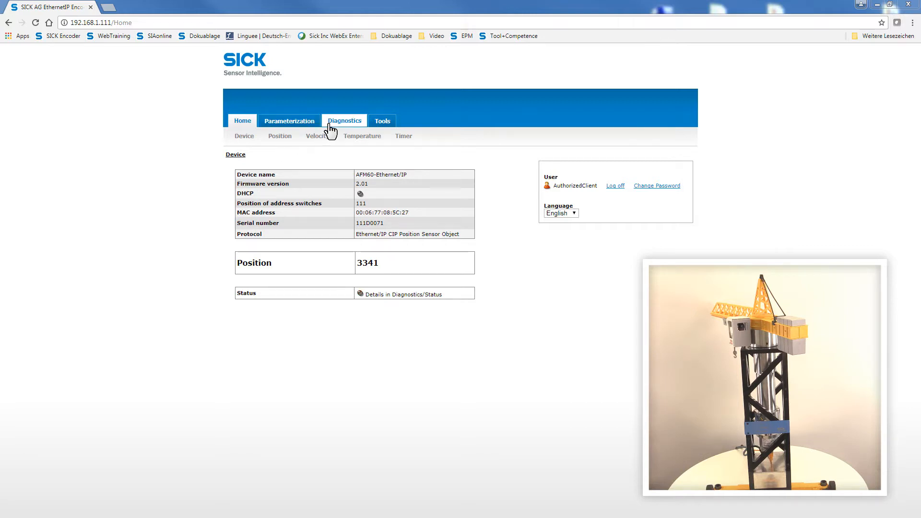
{"action": "left_click", "coordinate": [345, 121]}
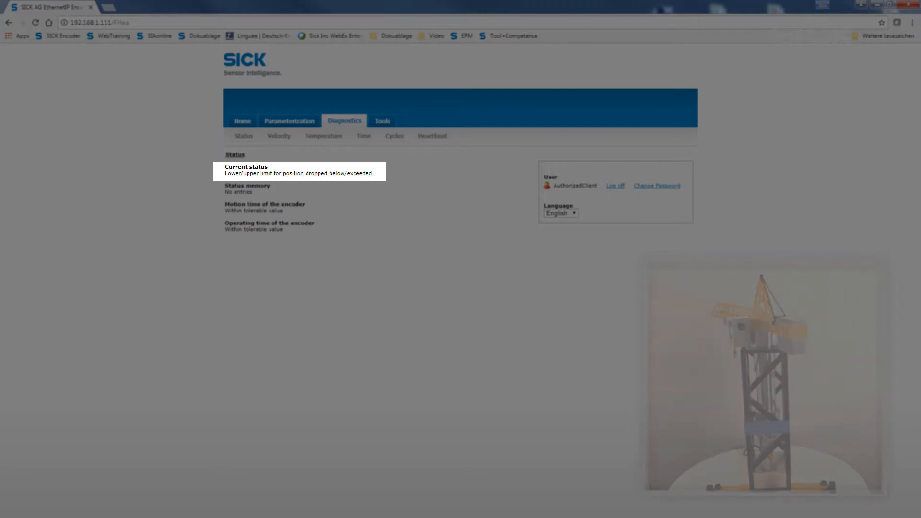
{"action": "left_click", "coordinate": [242, 121]}
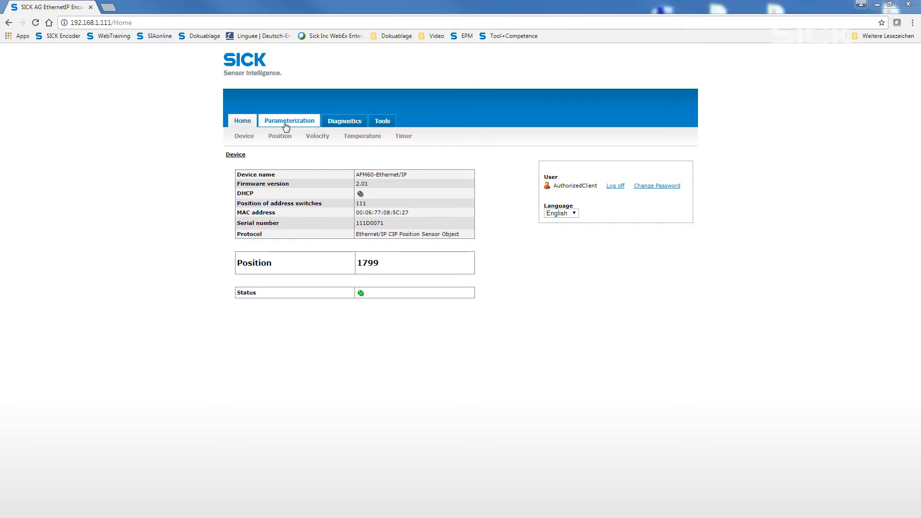
Step: Switch round axis functionality off
{"action": "left_click", "coordinate": [289, 121]}
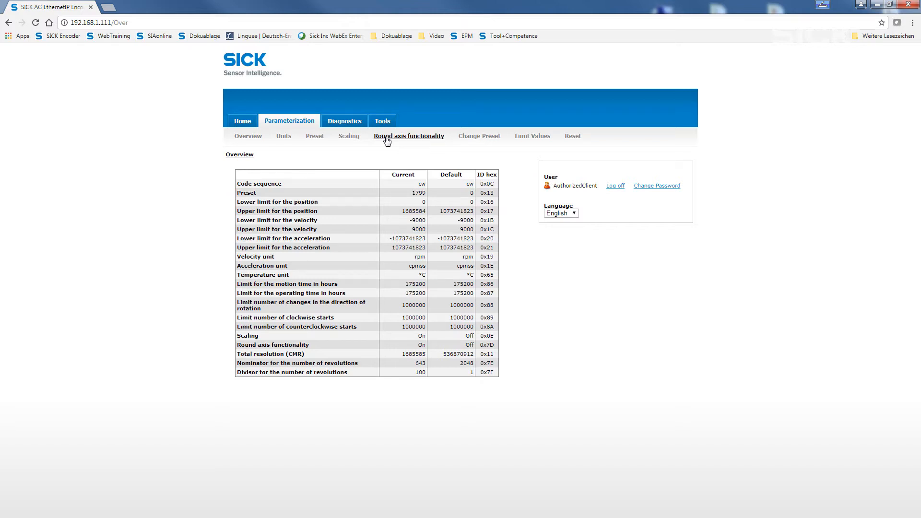
{"action": "left_click", "coordinate": [409, 135]}
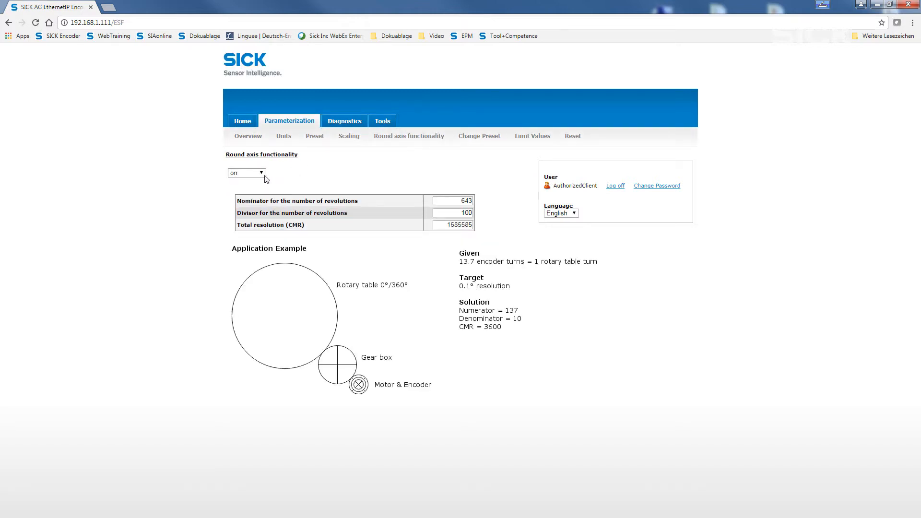
{"action": "left_click", "coordinate": [247, 172]}
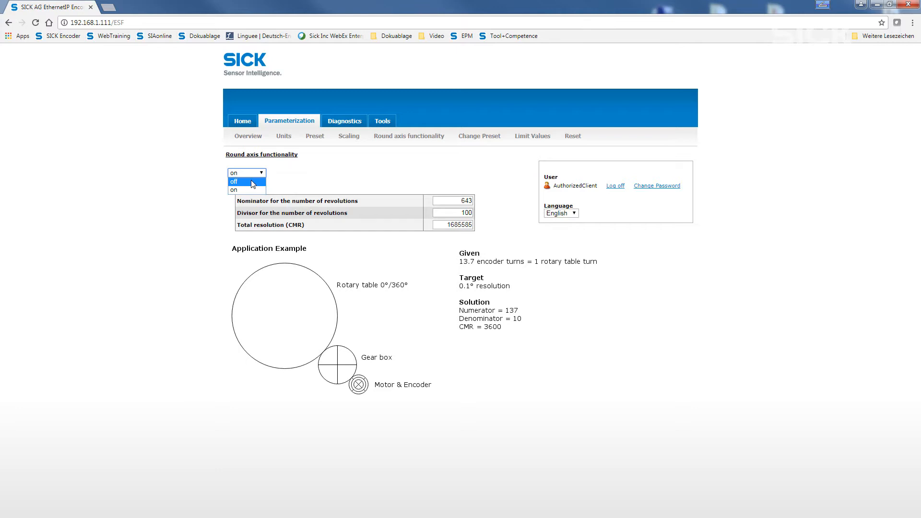
{"action": "left_click", "coordinate": [233, 181]}
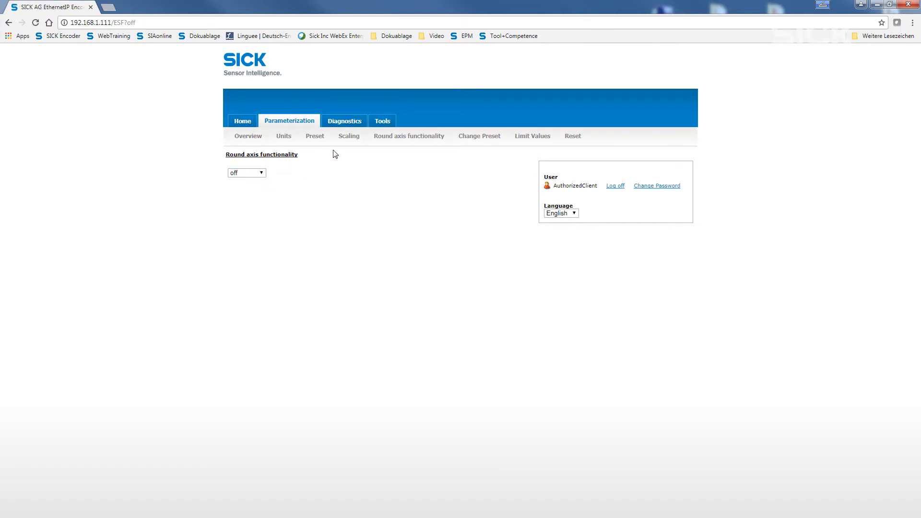
Step: Turn scaling on with 262144 CPR and 128 revolutions (total resolution 33554432)
{"action": "left_click", "coordinate": [349, 136]}
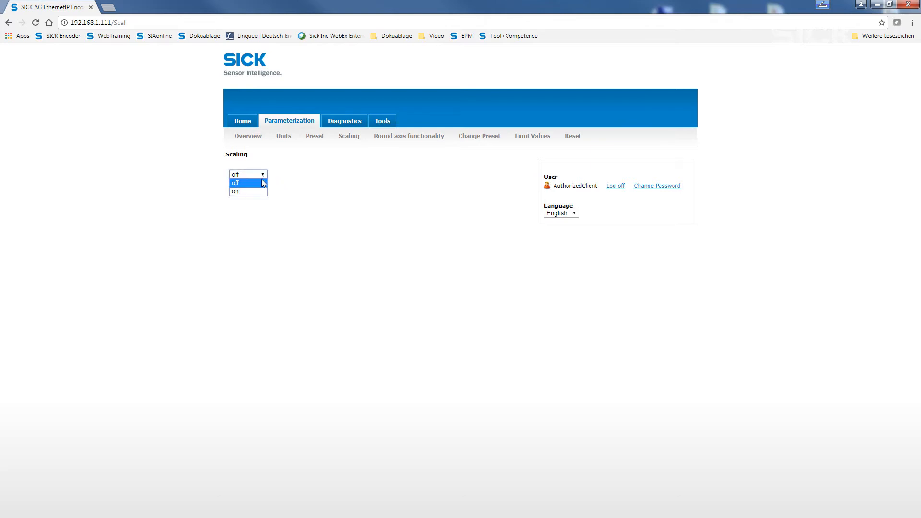
{"action": "left_click", "coordinate": [235, 191]}
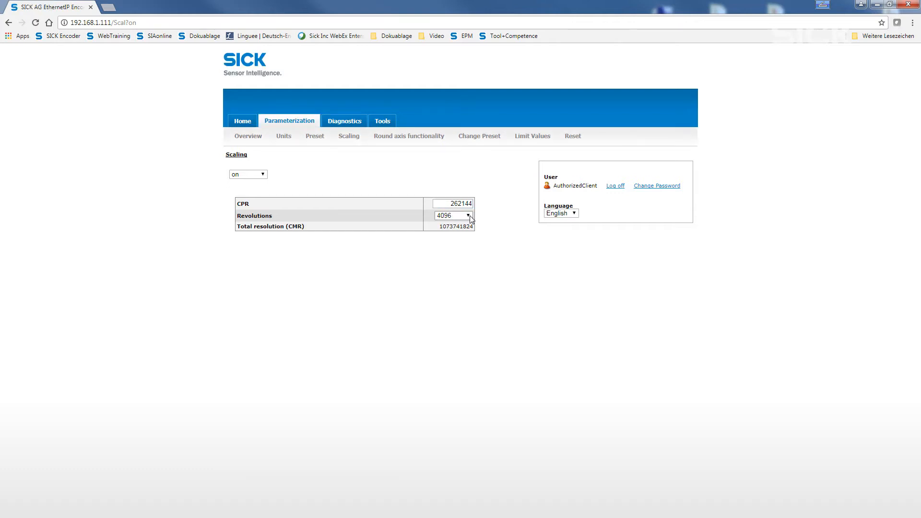
{"action": "left_click", "coordinate": [452, 216]}
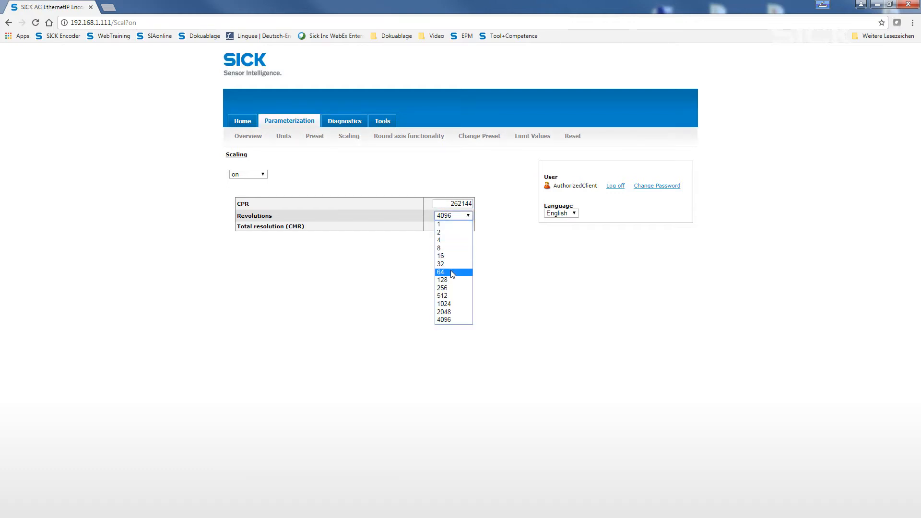
{"action": "left_click", "coordinate": [443, 280]}
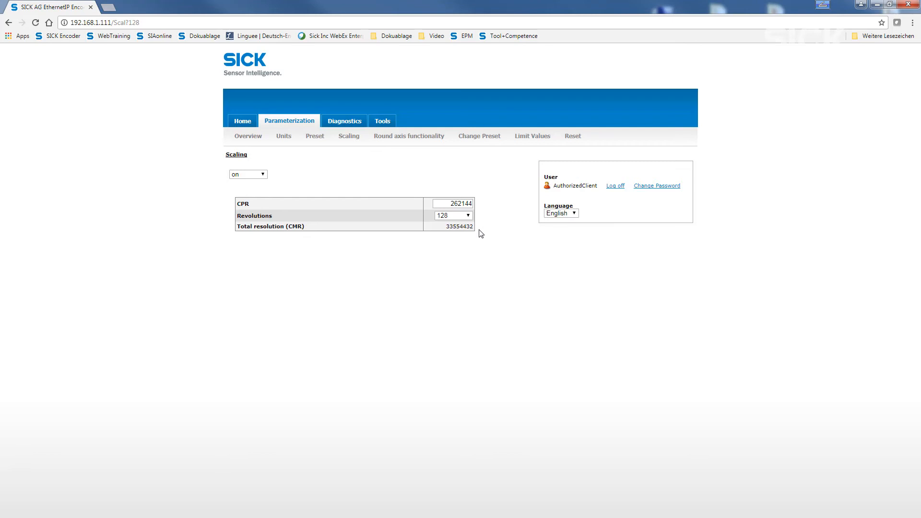
{"action": "mouse_move", "coordinate": [485, 220]}
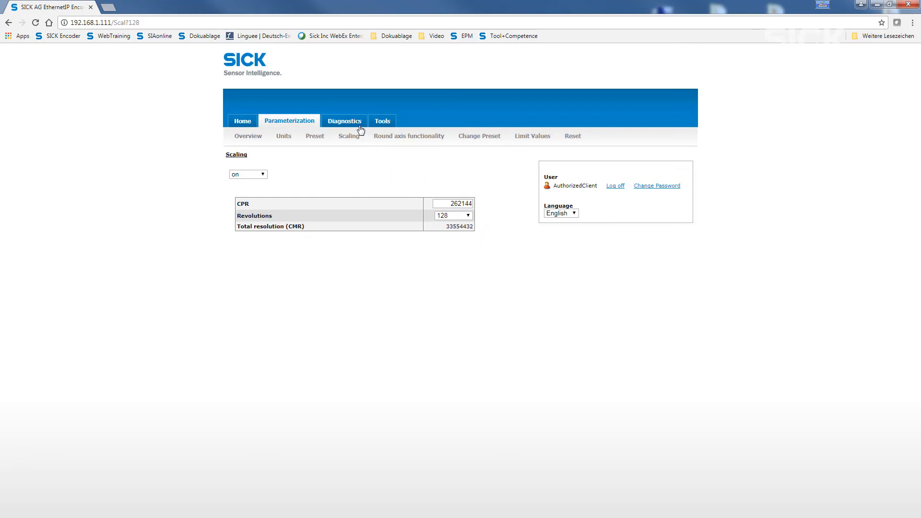
Step: Show the diagnostics time page with motion time 0.06778 h and operating time 4 h
{"action": "left_click", "coordinate": [344, 121]}
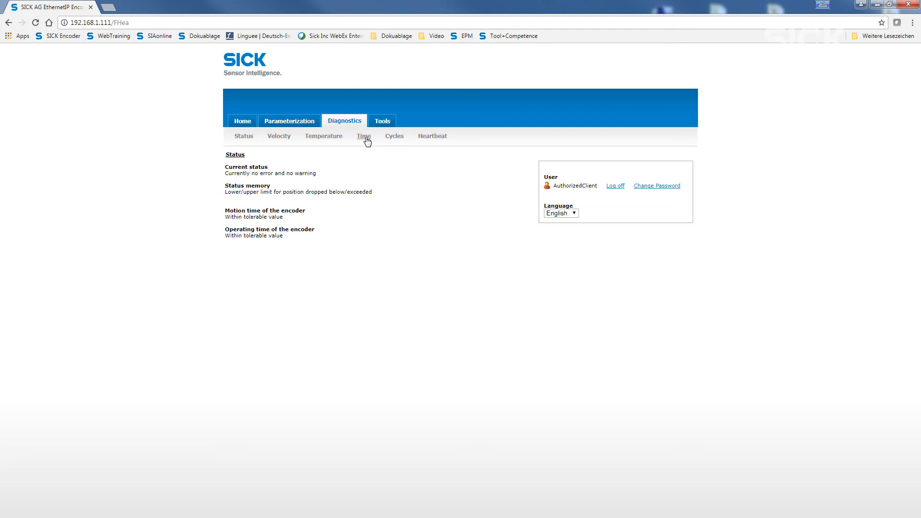
{"action": "left_click", "coordinate": [363, 135]}
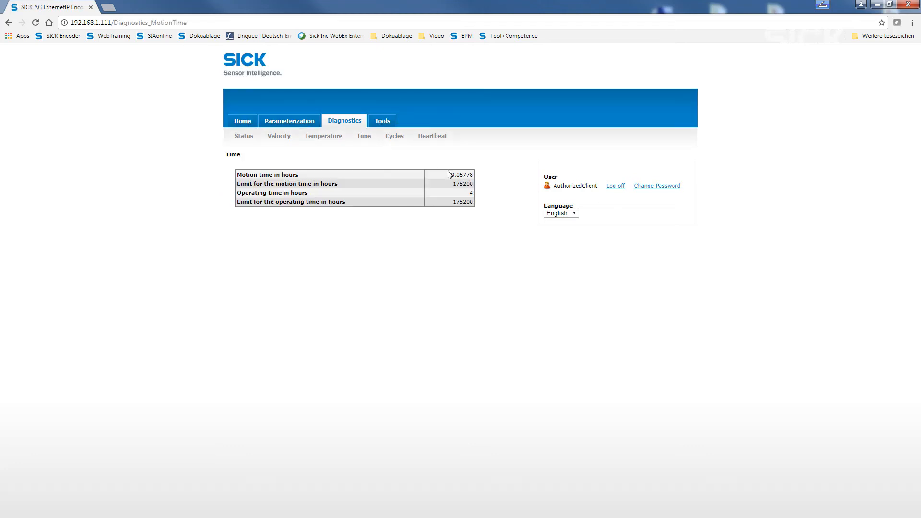
{"action": "left_click", "coordinate": [355, 174]}
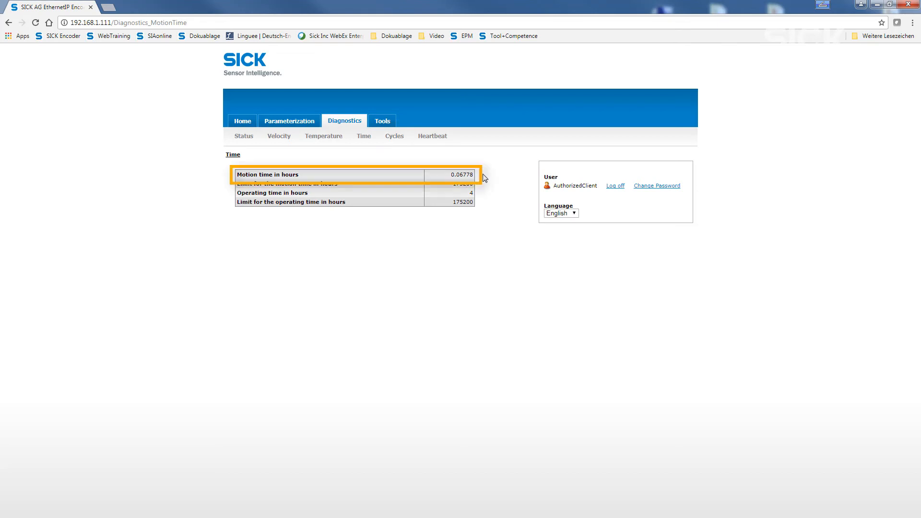